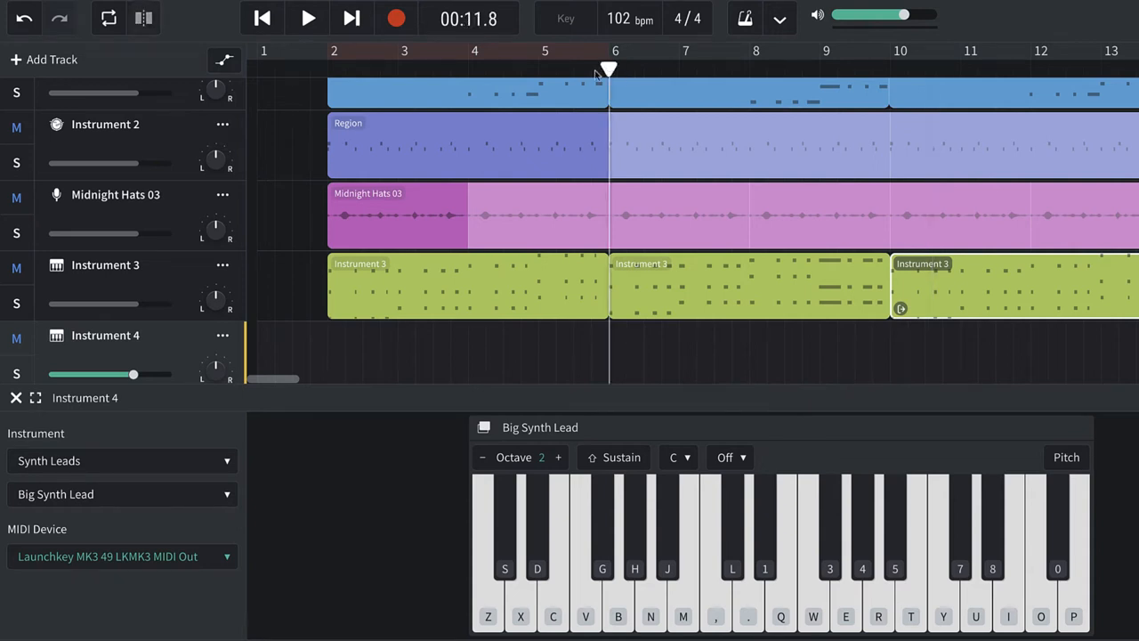
Solo the Reference track and audition the Grammarly Project audio with repeated play and pause
click(568, 69)
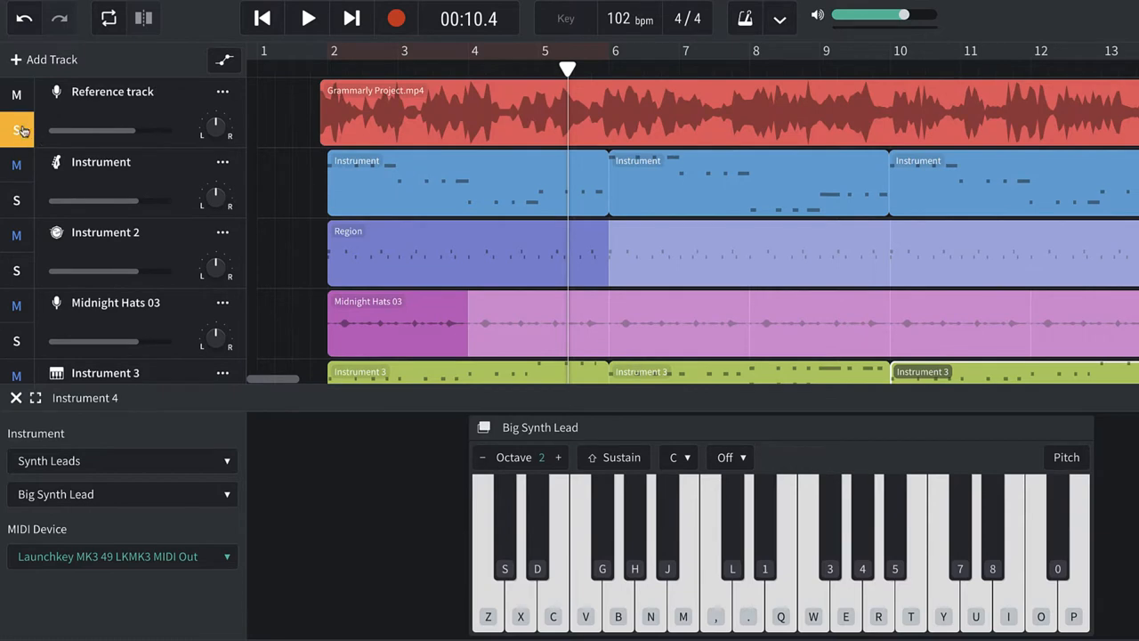
click(307, 18)
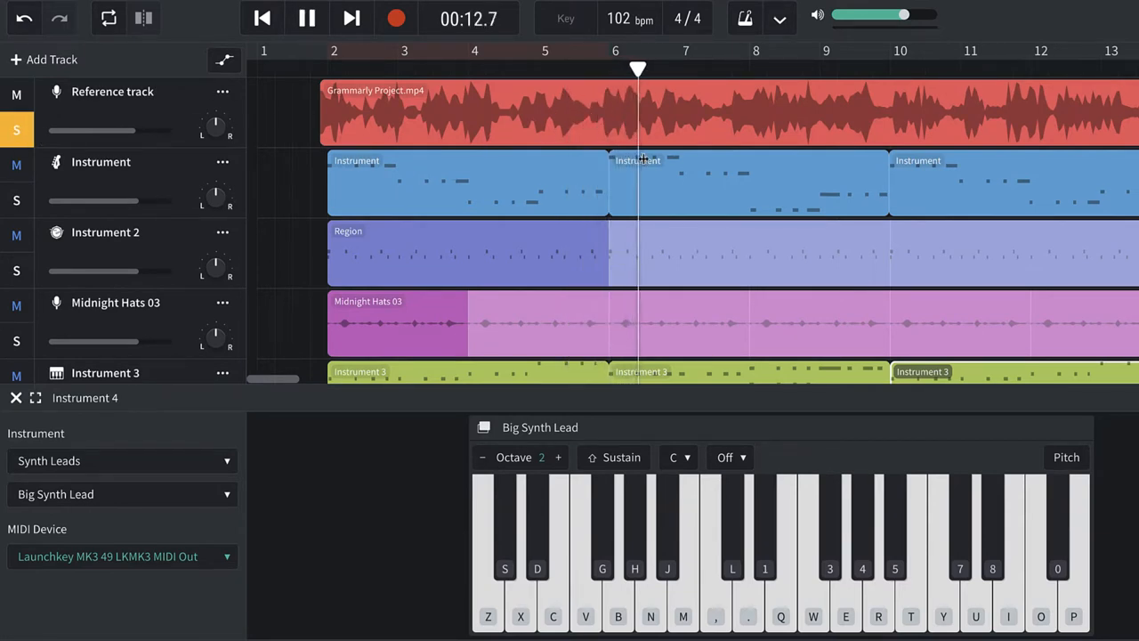
click(307, 18)
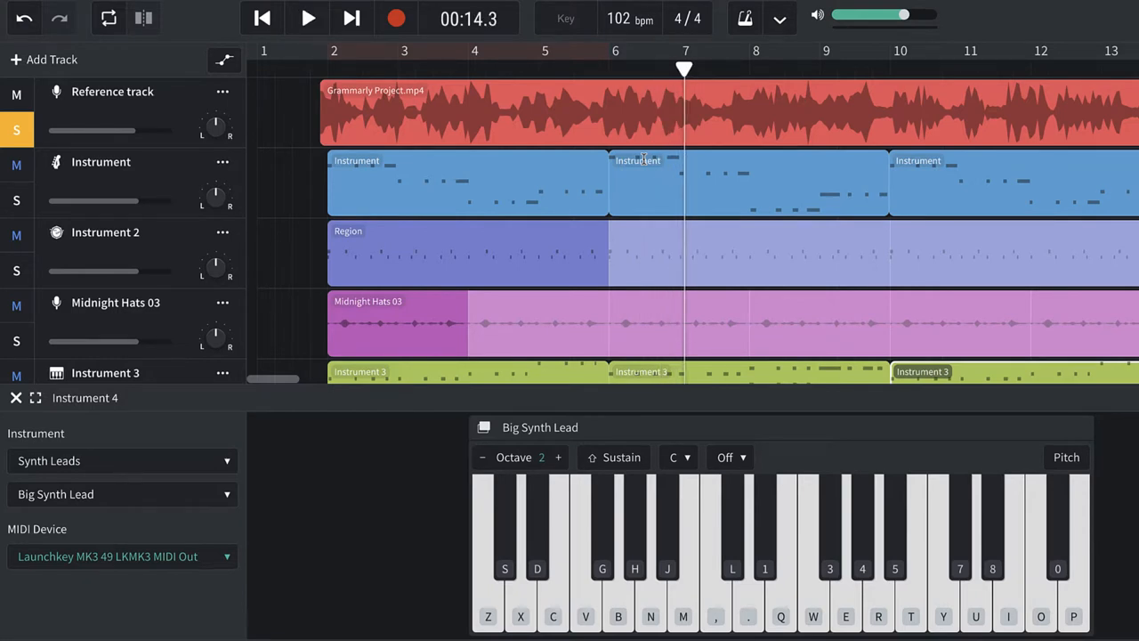
click(307, 17)
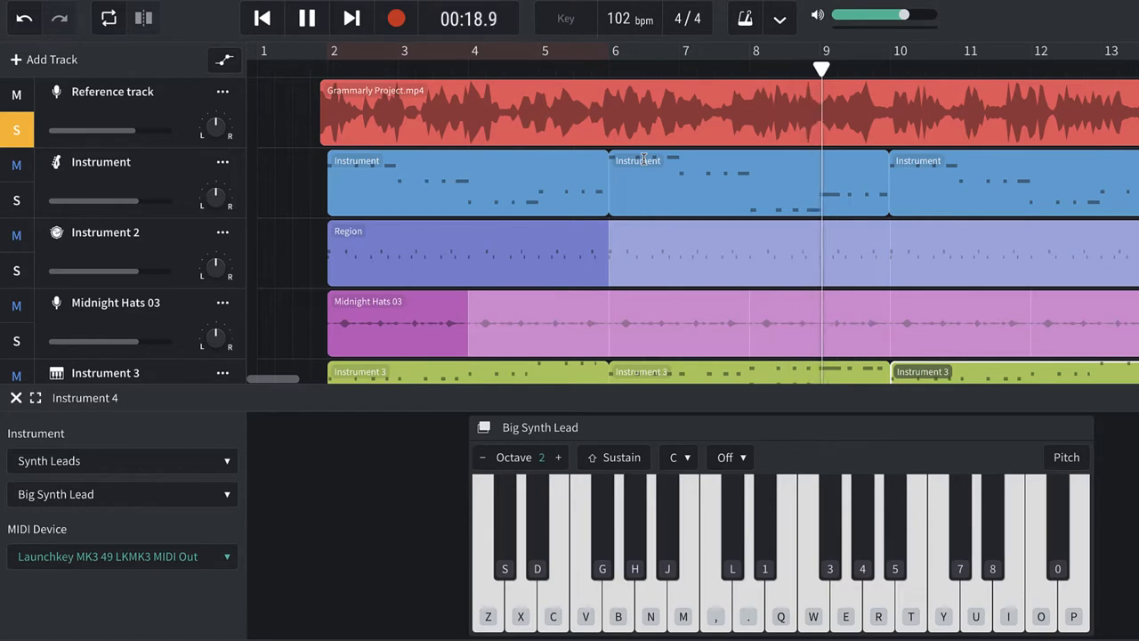
click(306, 17)
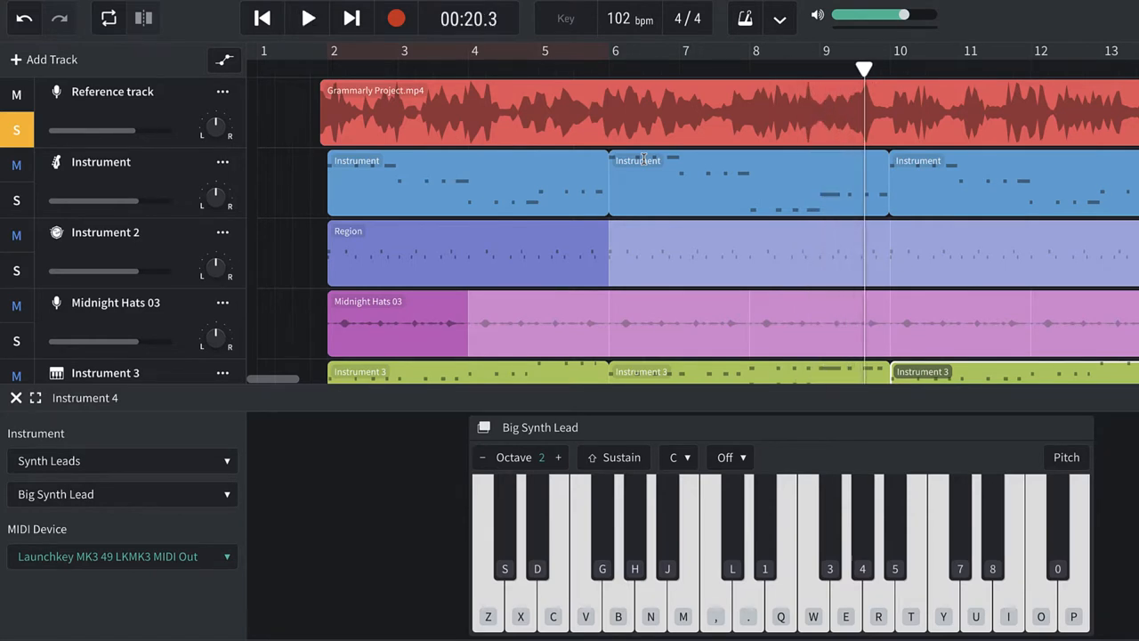
click(307, 18)
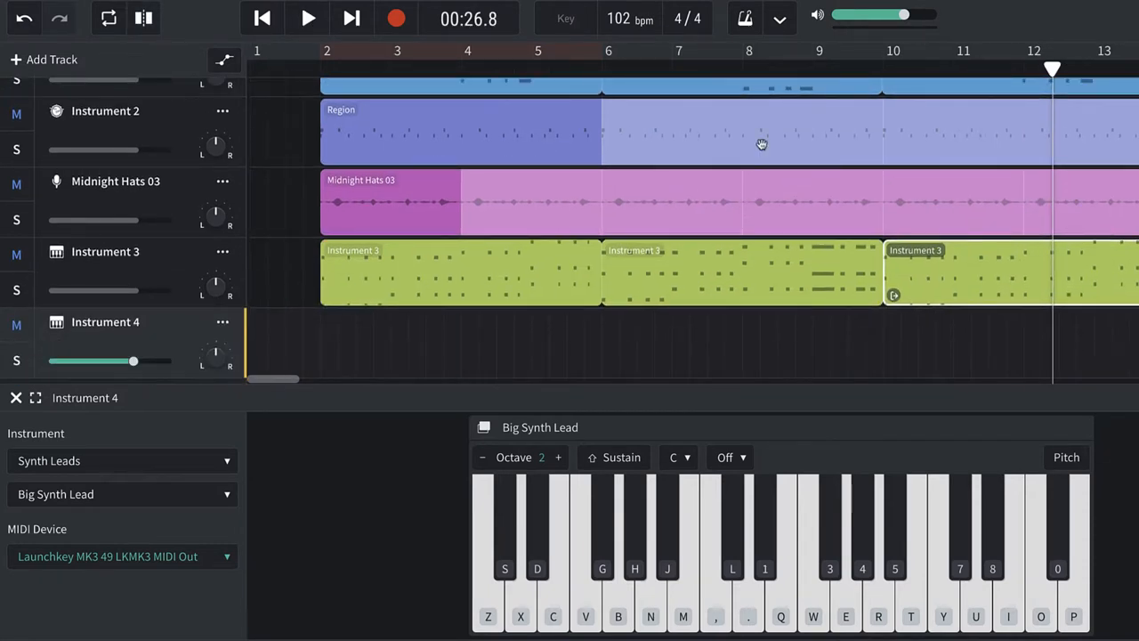
mouse_move(758, 232)
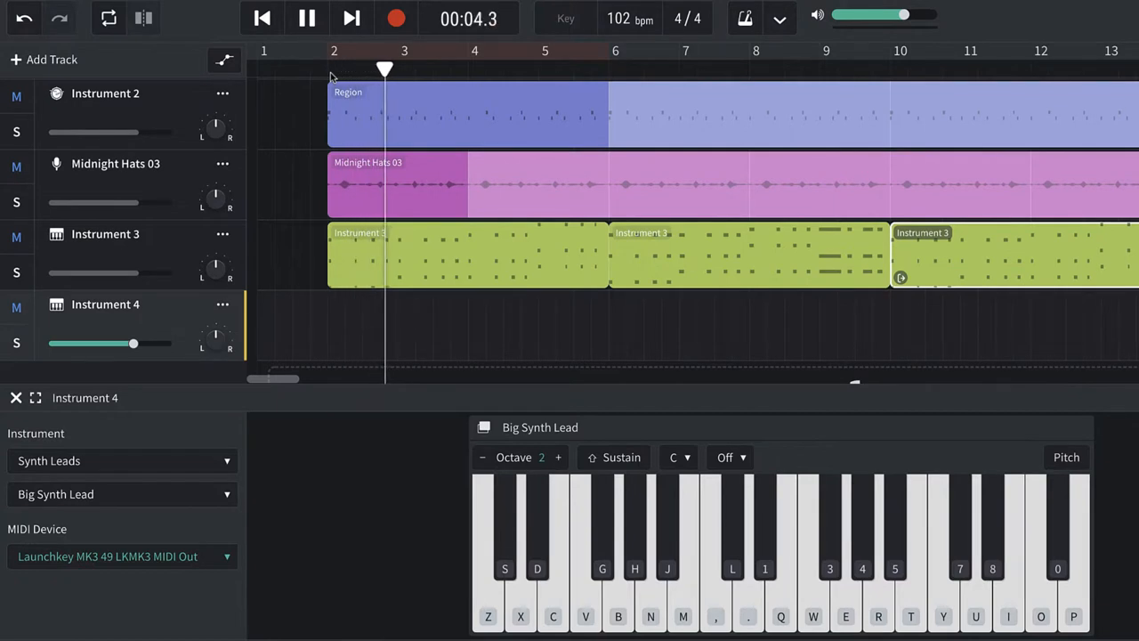
click(307, 18)
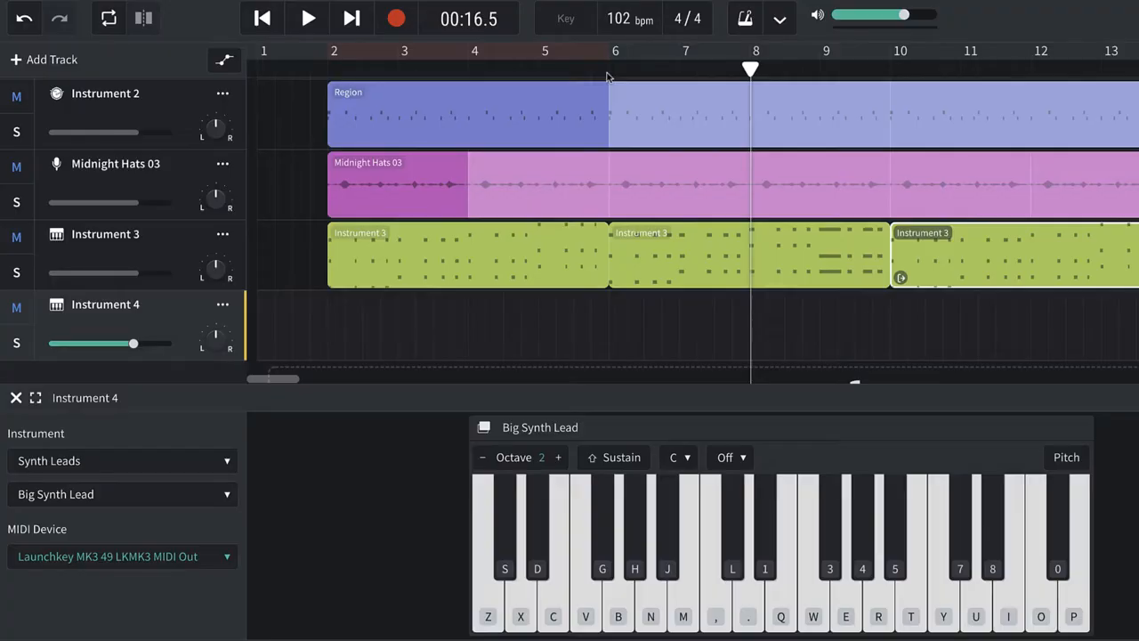
Unsolo the Reference track and turn on the metronome
click(609, 51)
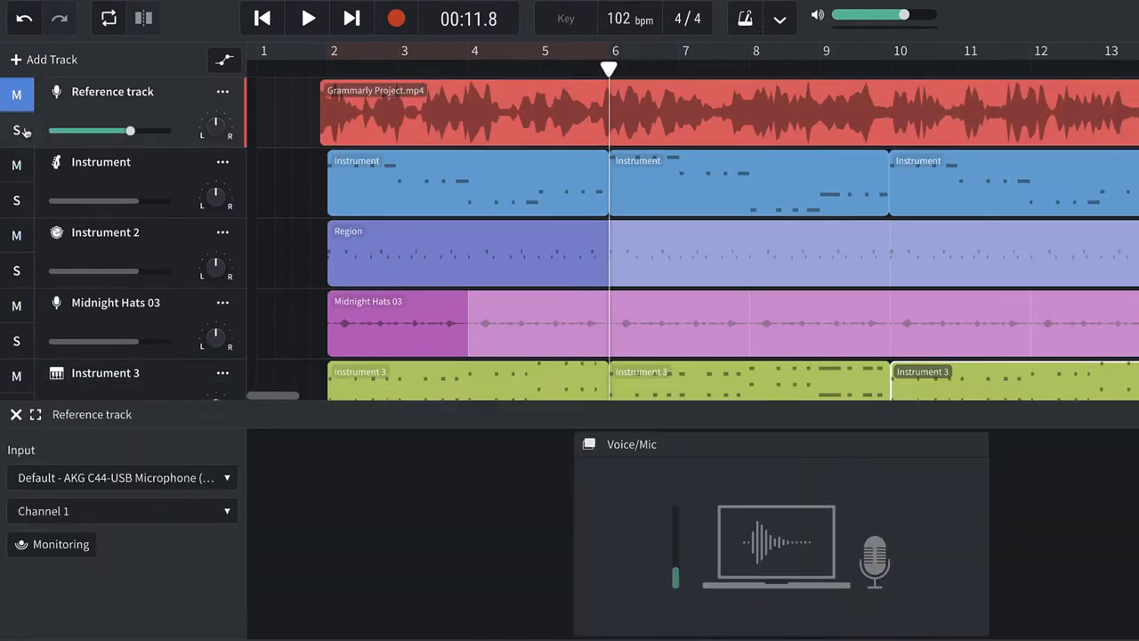
scroll(down, 3)
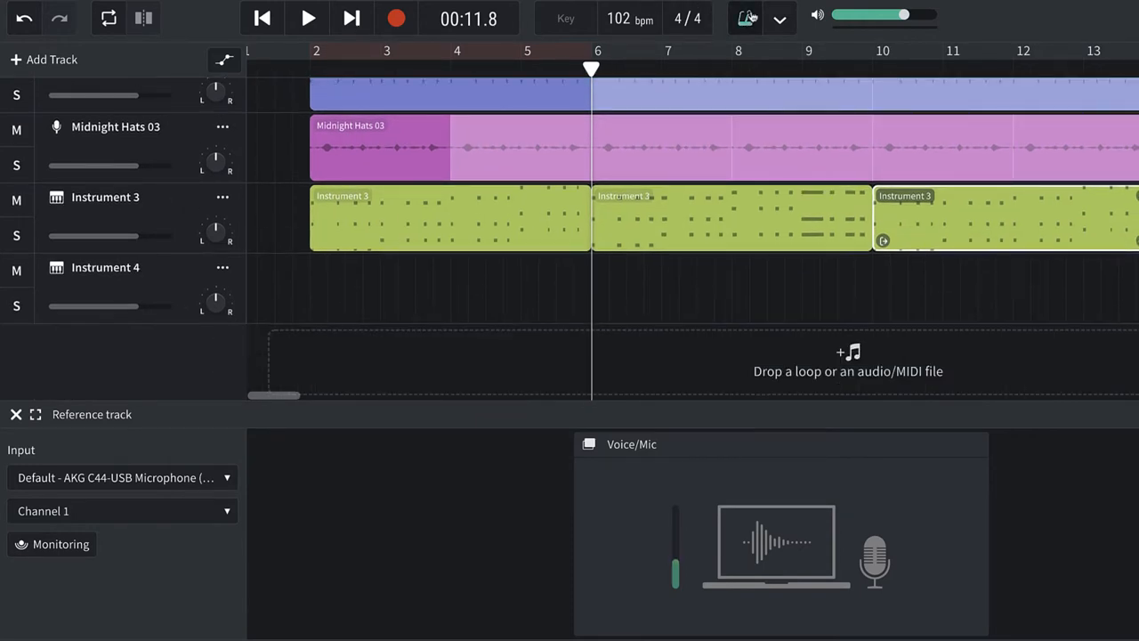
click(396, 18)
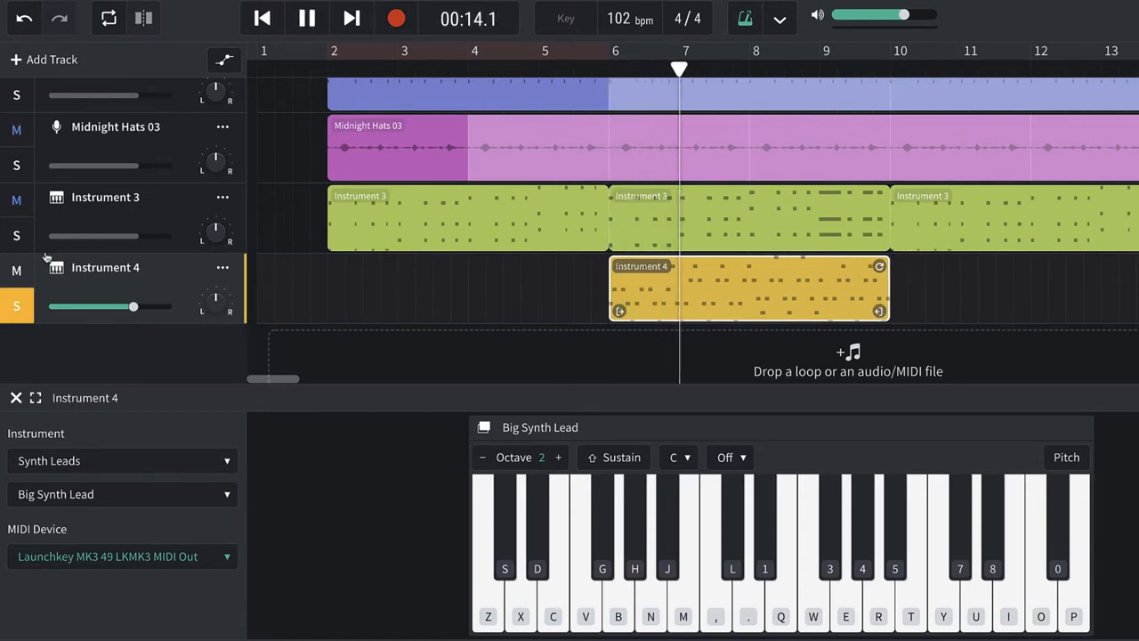
Solo Instrument 3 and Midnight Hats 03 with the lead, then stop playback near bar 10
click(105, 197)
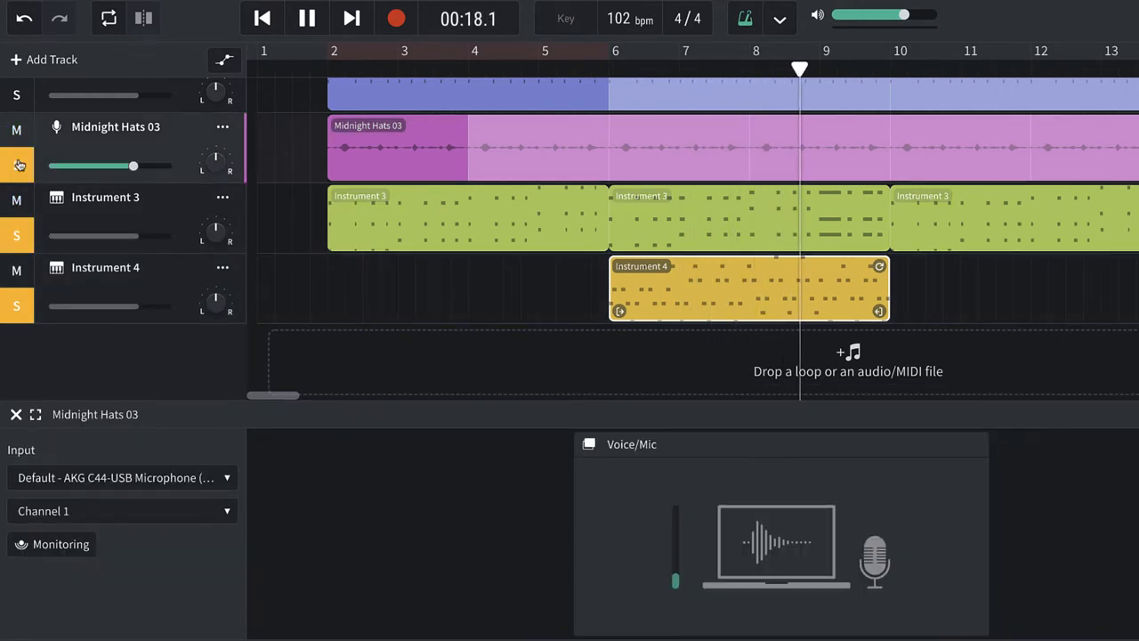
click(106, 196)
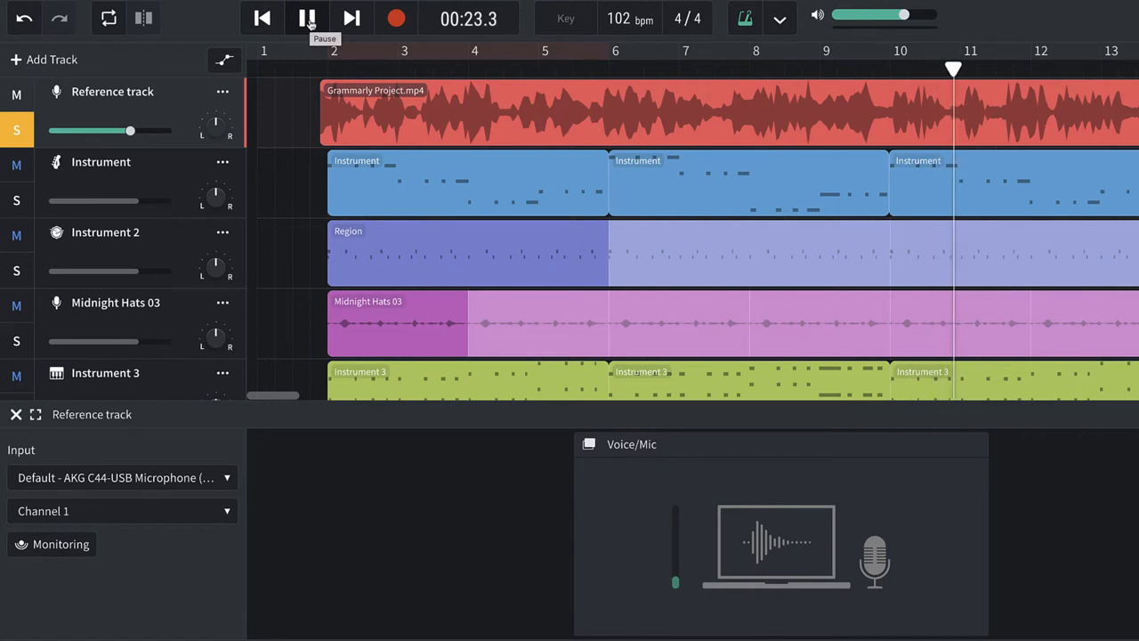
click(307, 17)
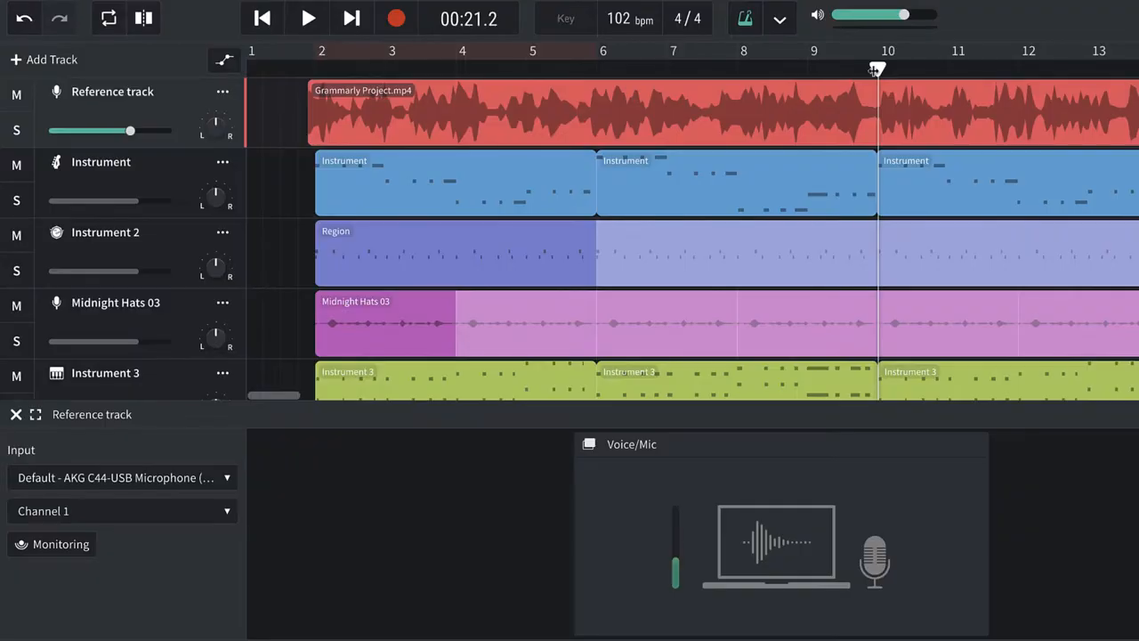
click(16, 94)
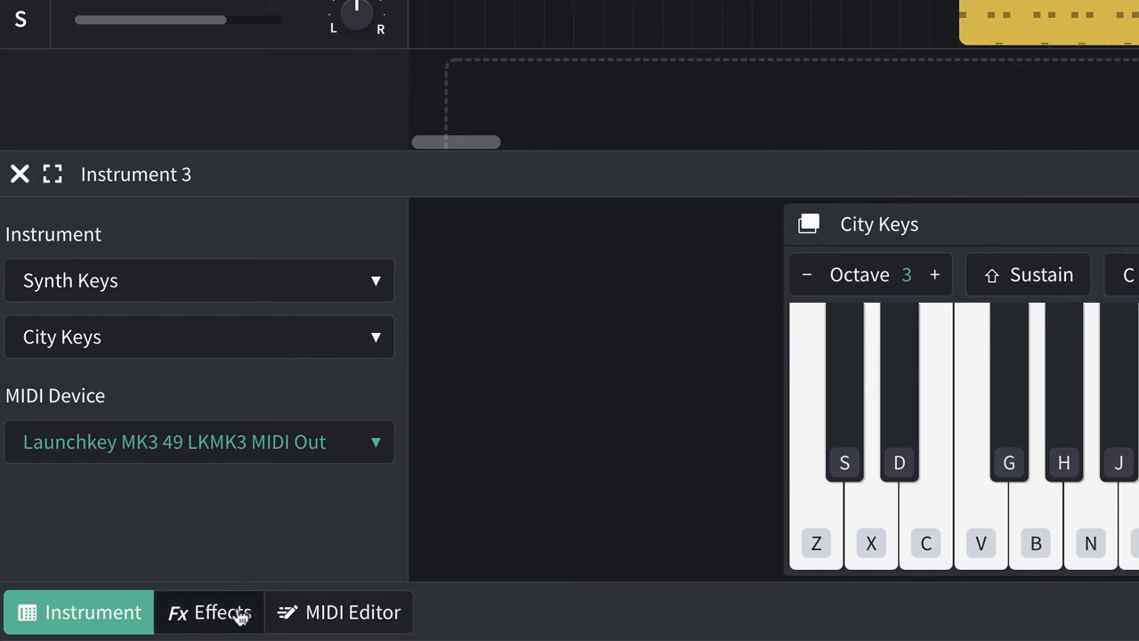
Add a Multi Filter effect from the Tone category to Instrument 3
click(209, 611)
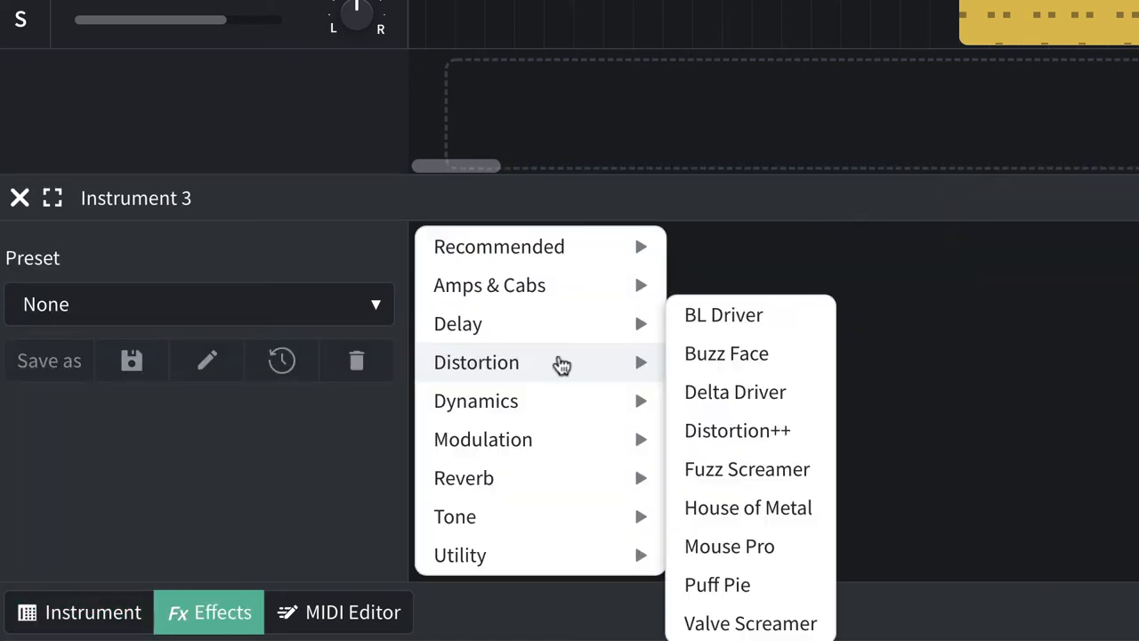
mouse_move(460, 554)
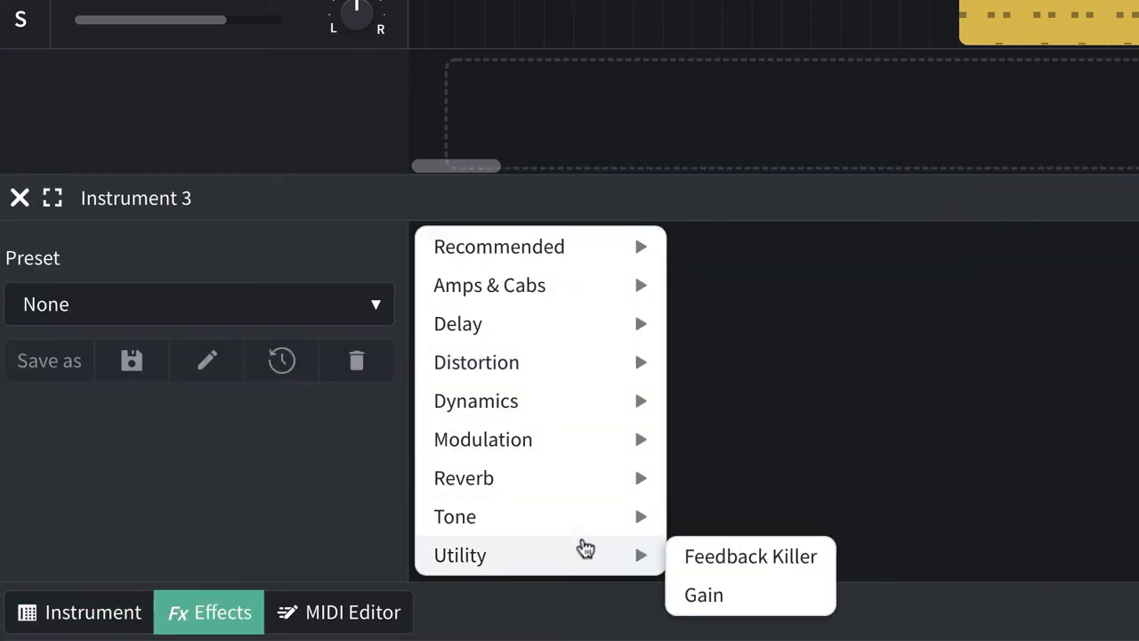
mouse_move(455, 516)
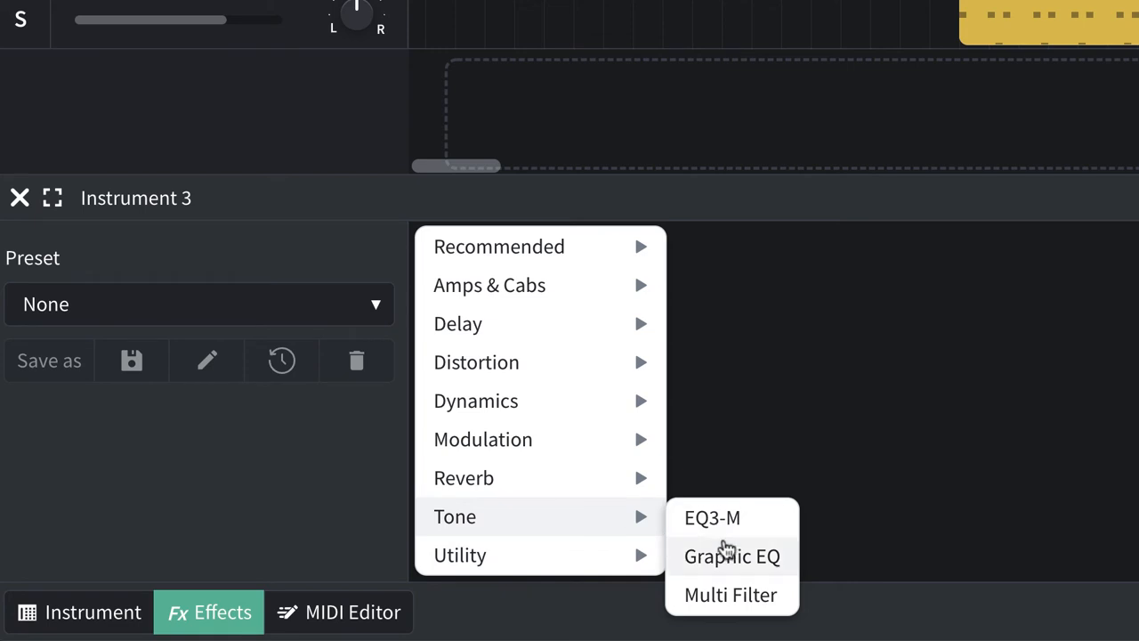
click(730, 594)
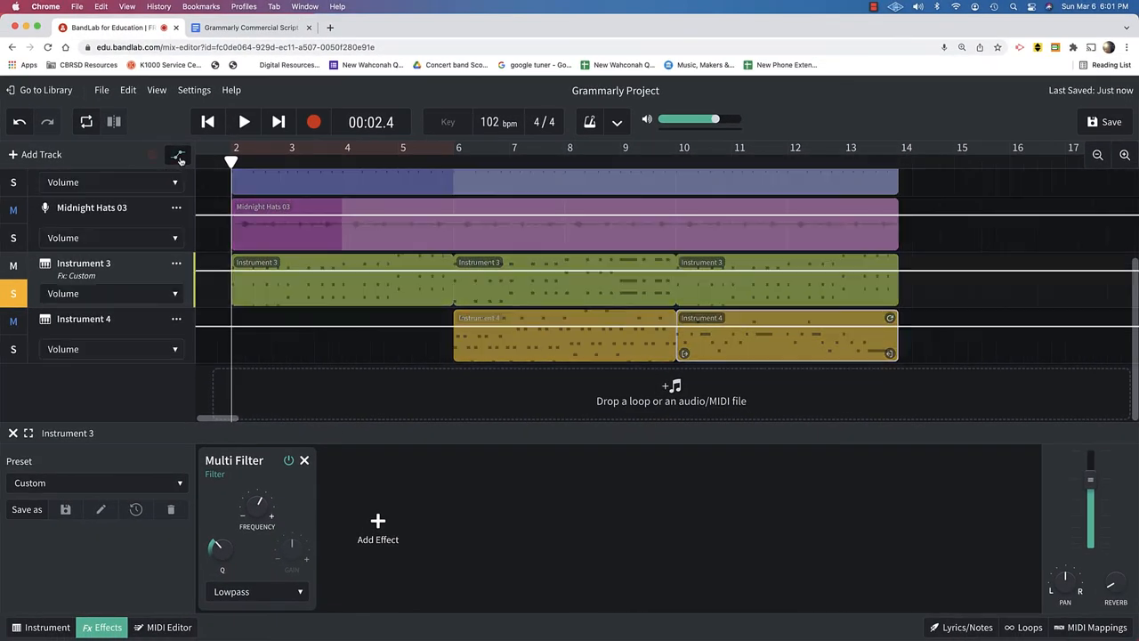
Draw Multi Filter frequency points on Instrument 3 sweeping to 2480 Hz, 702 Hz and 1220 Hz
click(112, 293)
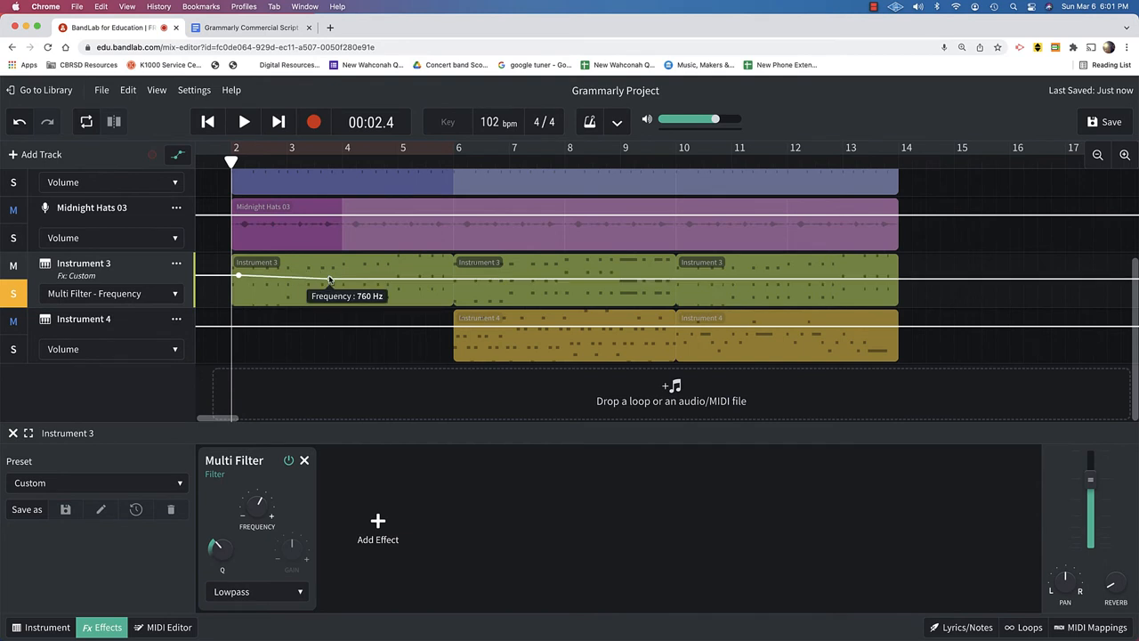
drag(336, 265, 501, 270)
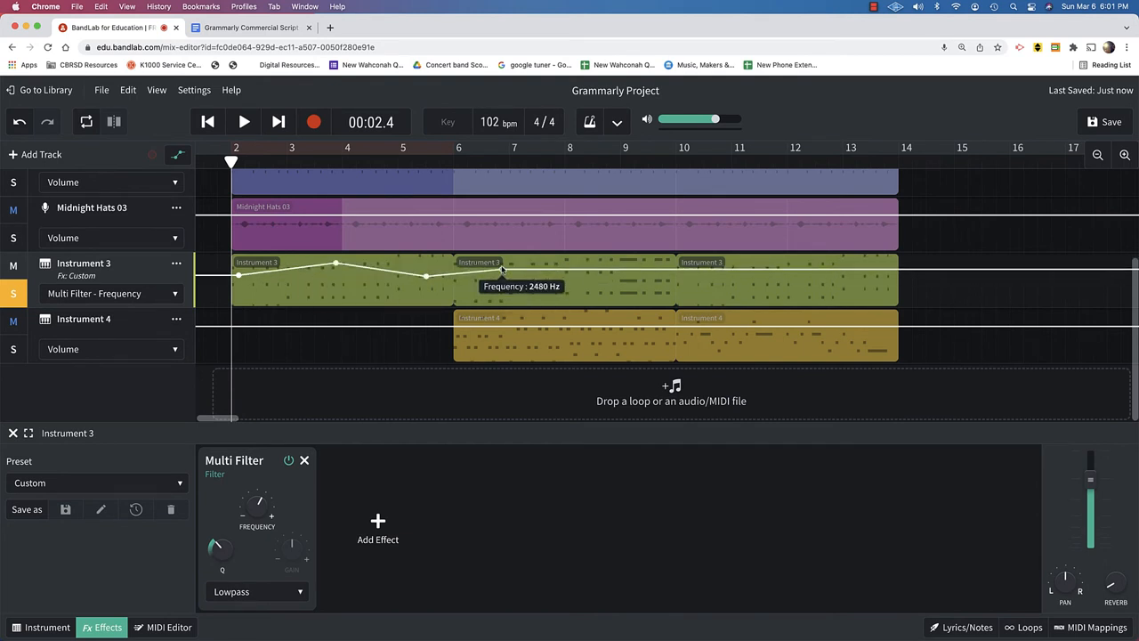
drag(503, 269, 543, 283)
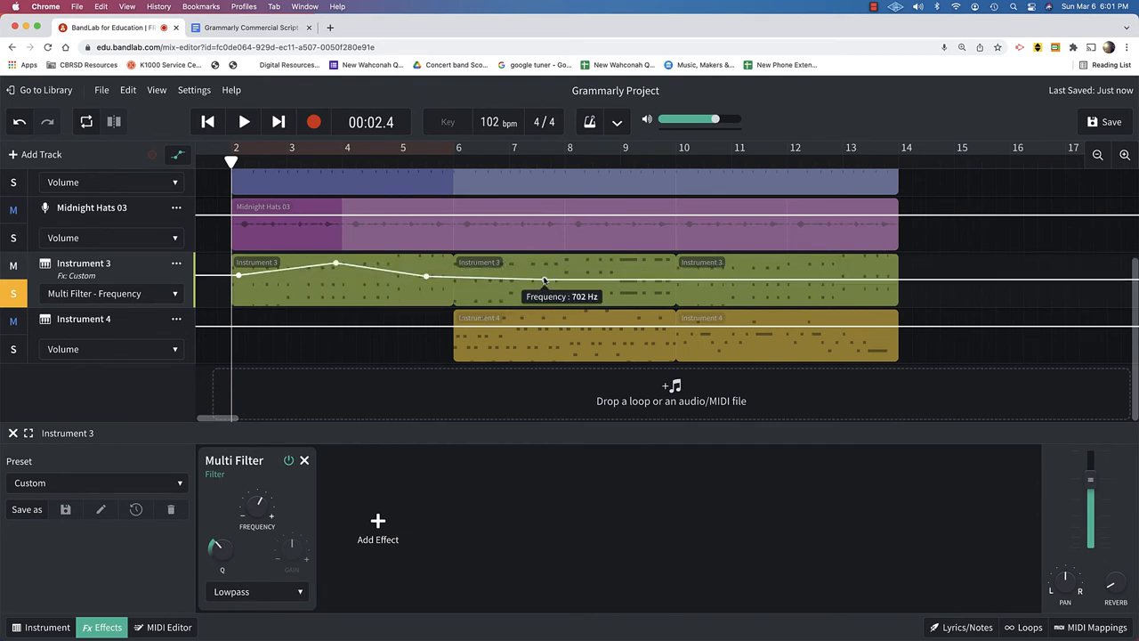
drag(426, 277, 543, 262)
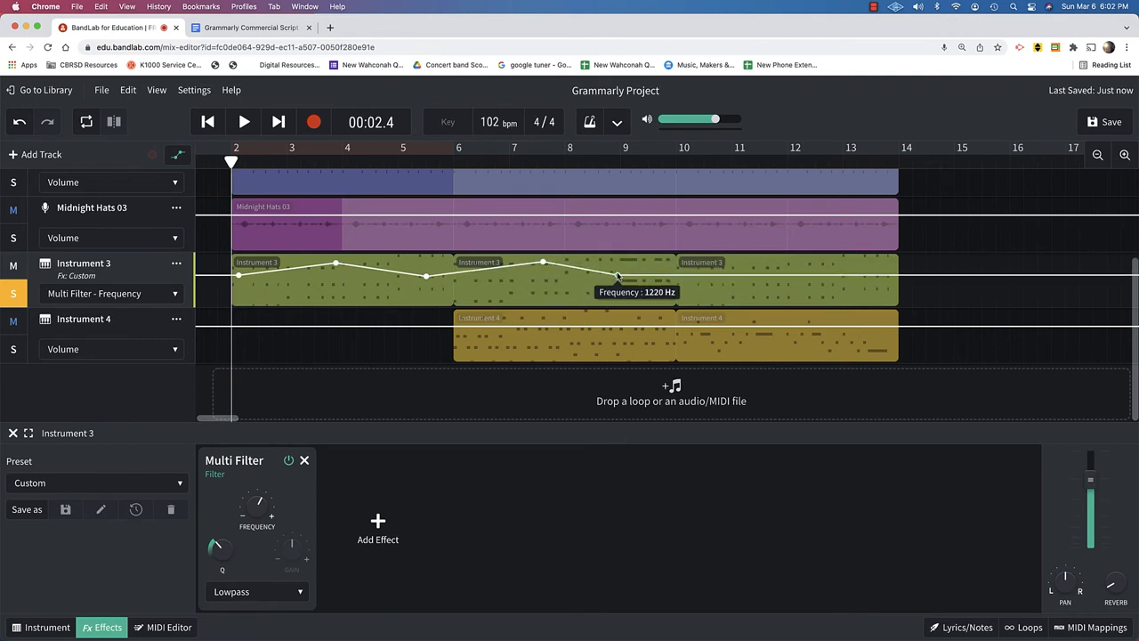
click(243, 122)
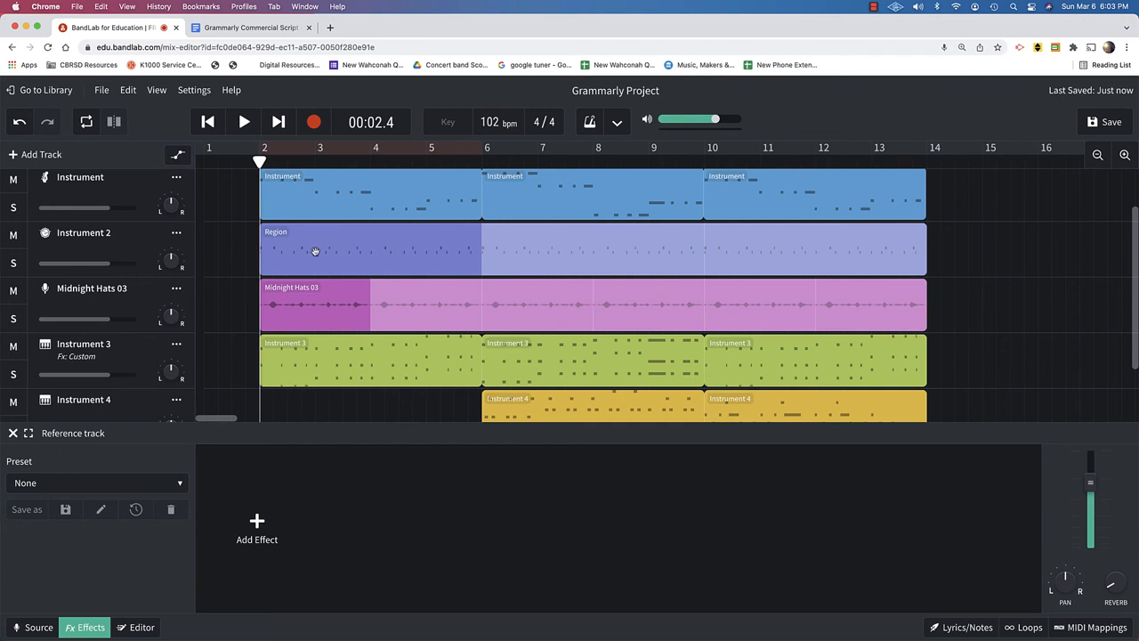
mouse_move(107, 454)
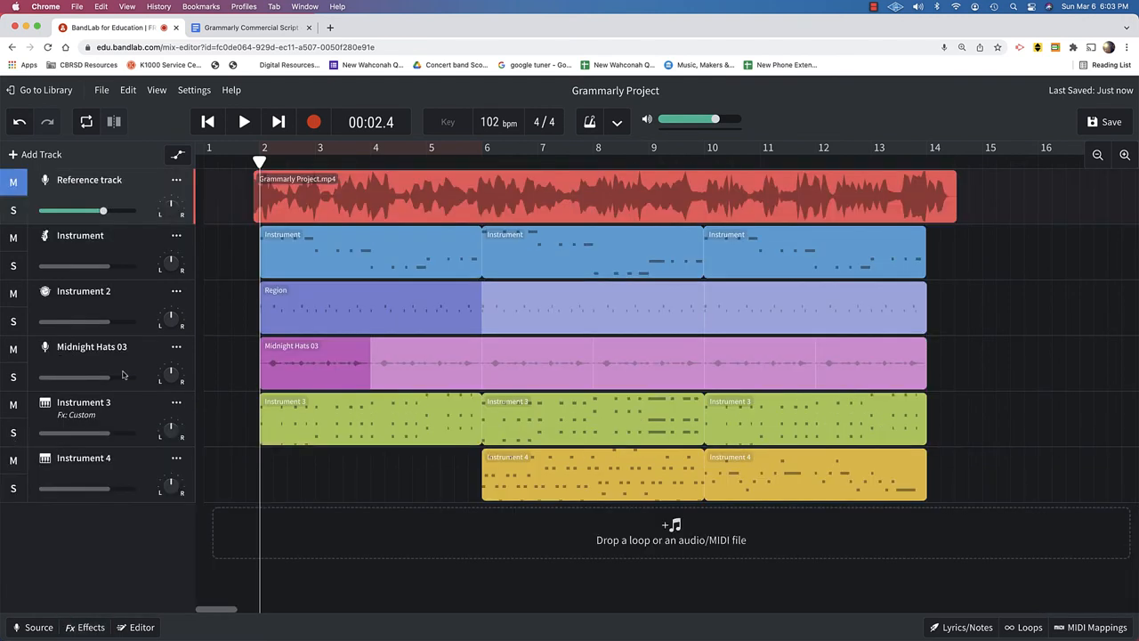
During playback, set Instrument 3 volume to -6.0 dB and Instrument 4 to -10.5 dB
click(243, 122)
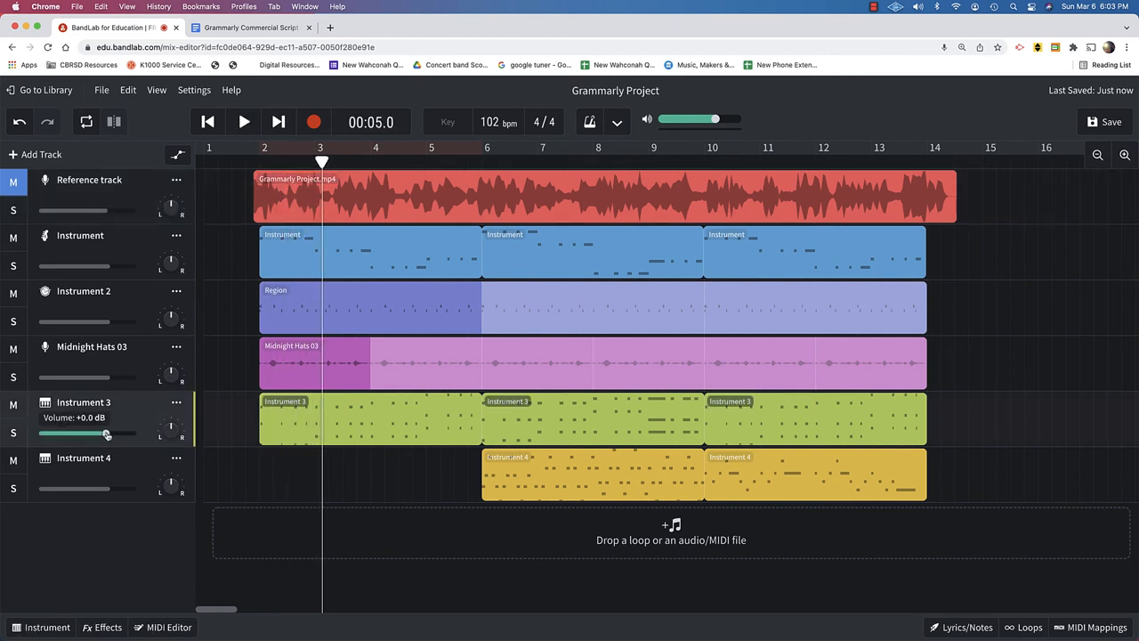
drag(106, 434, 81, 434)
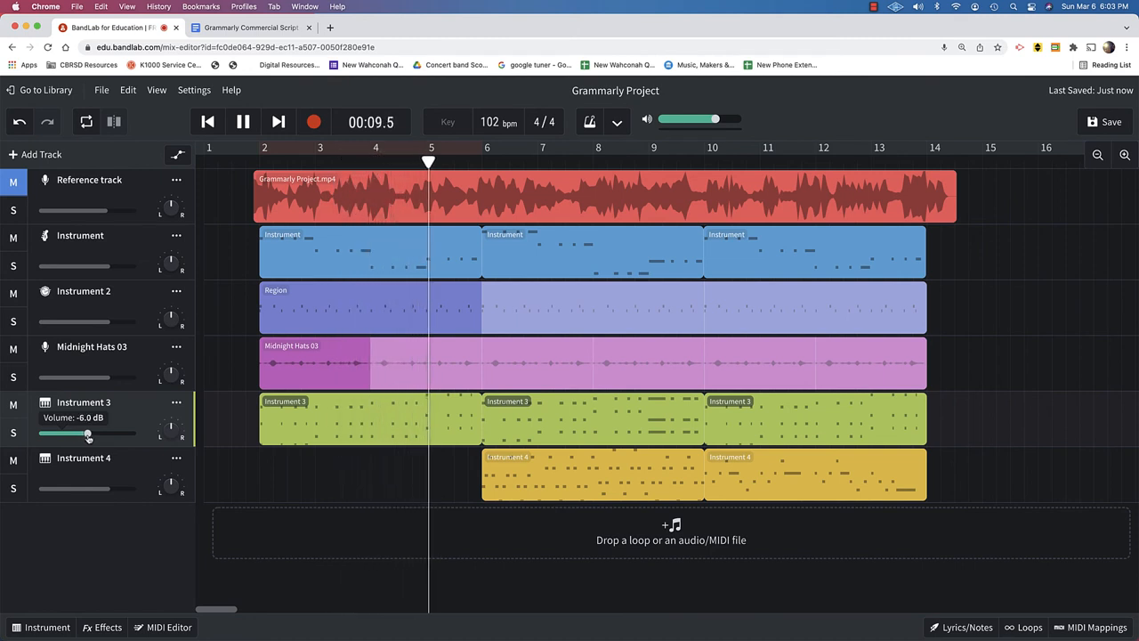
drag(81, 433, 91, 434)
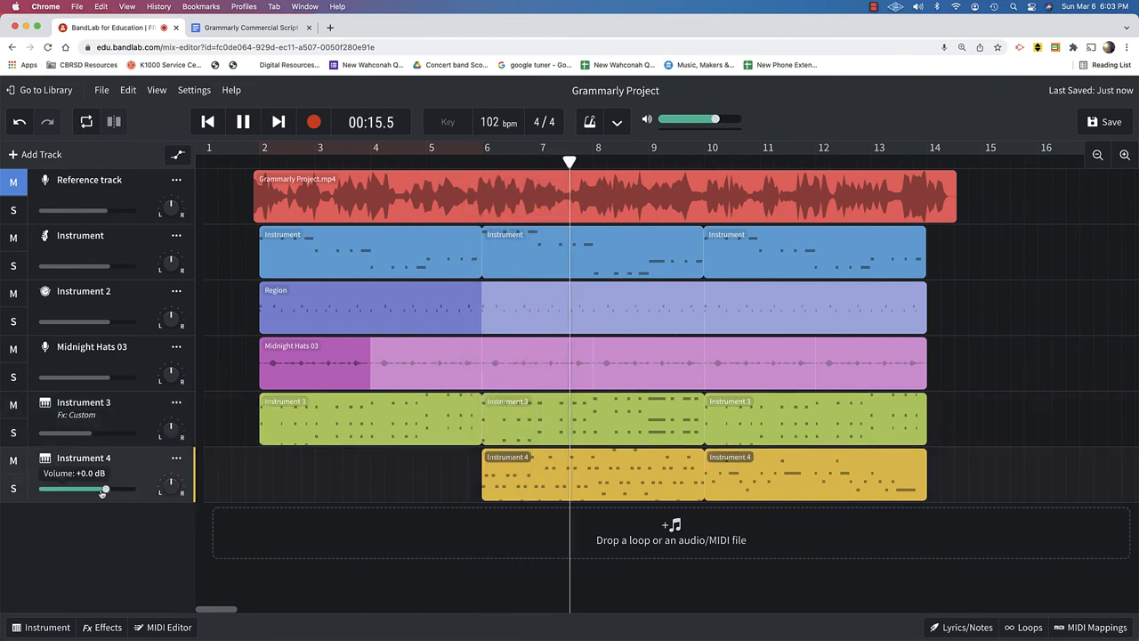
drag(104, 491, 79, 491)
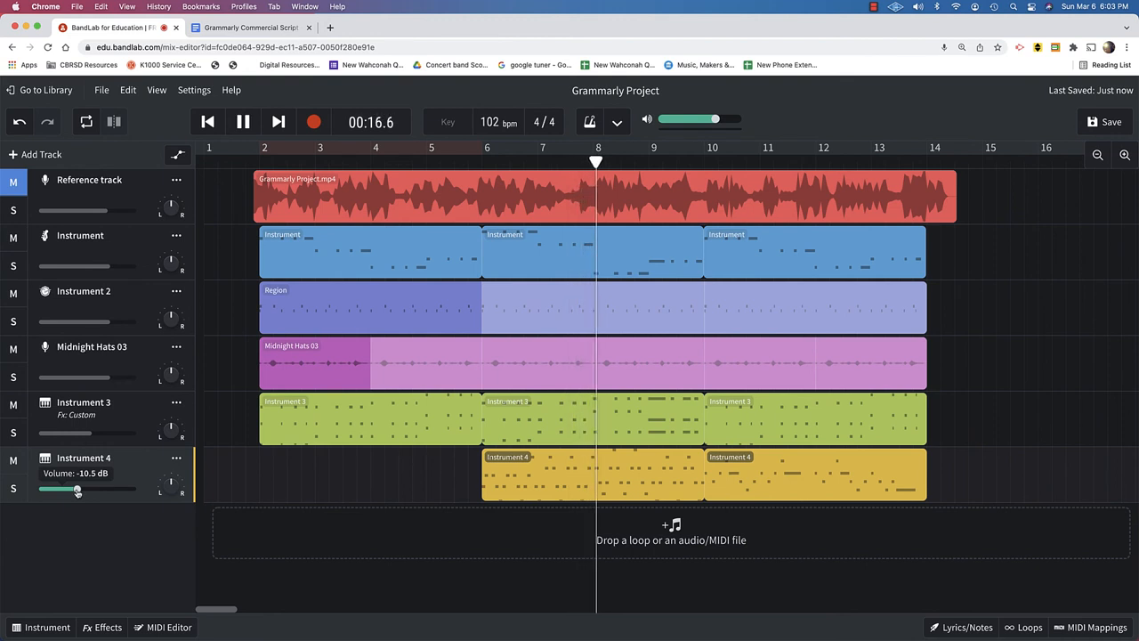
drag(75, 489, 83, 489)
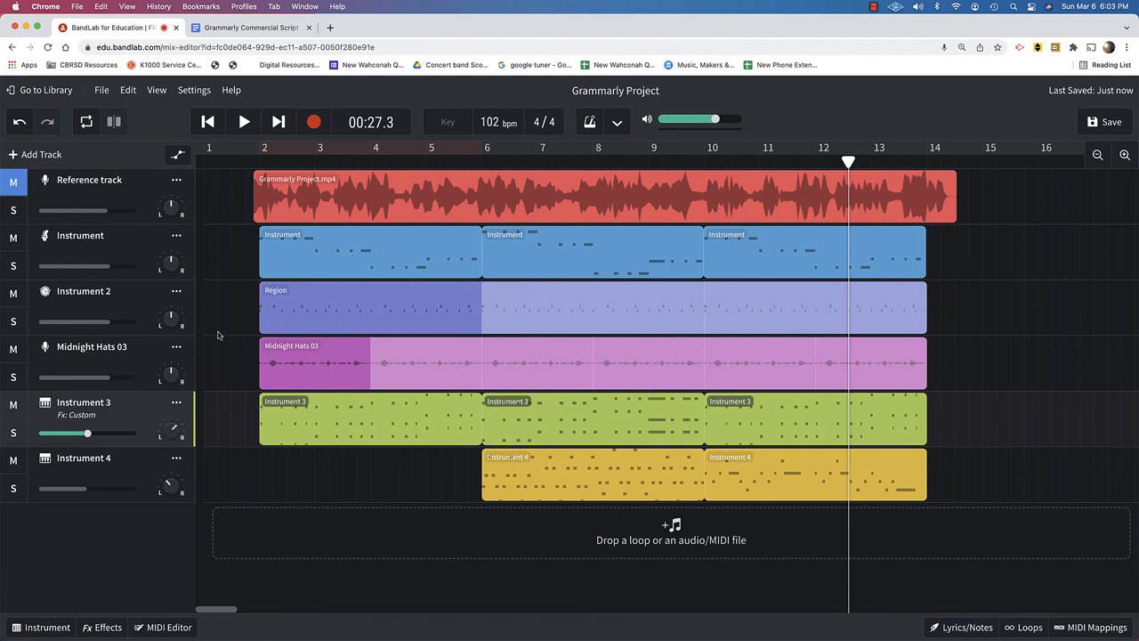
Resume playback of the mix past bar 13
click(243, 122)
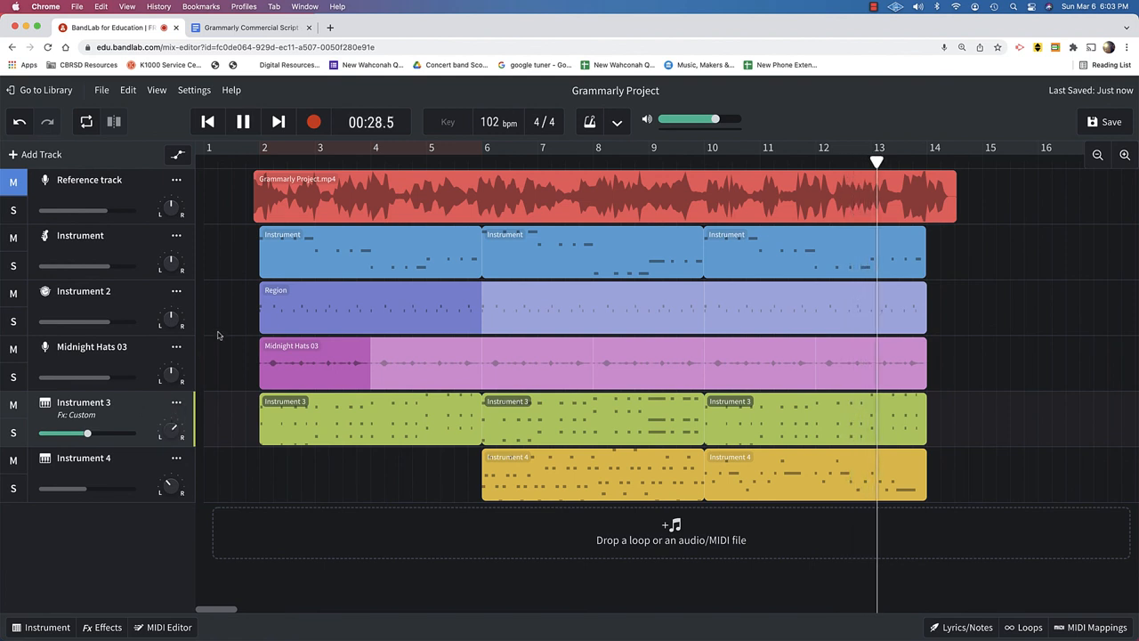